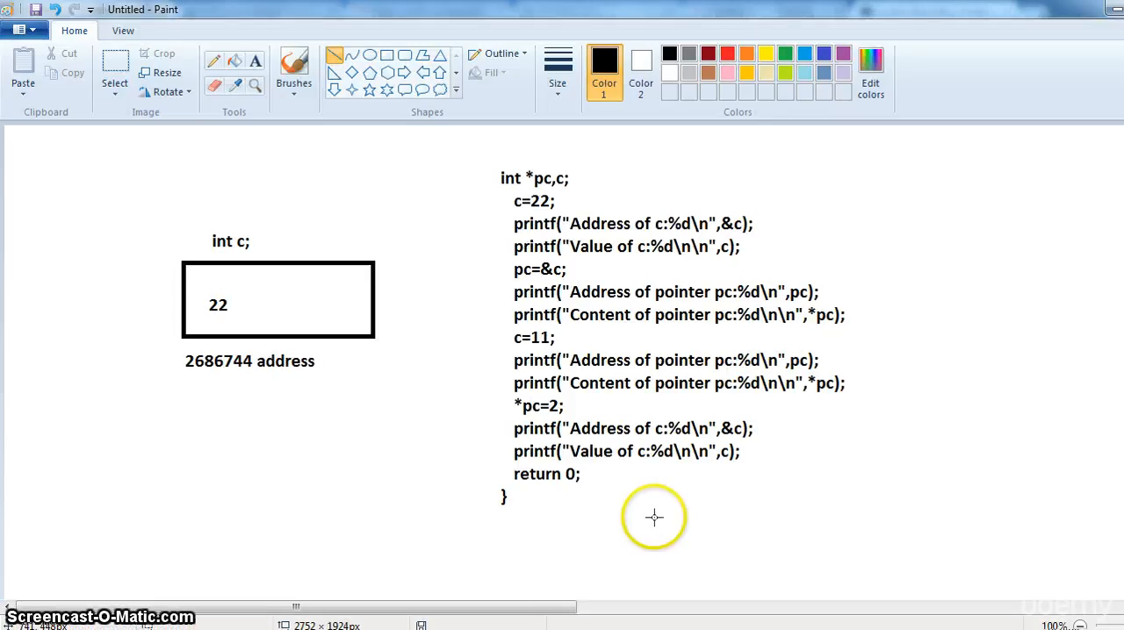
mouse_move(527, 316)
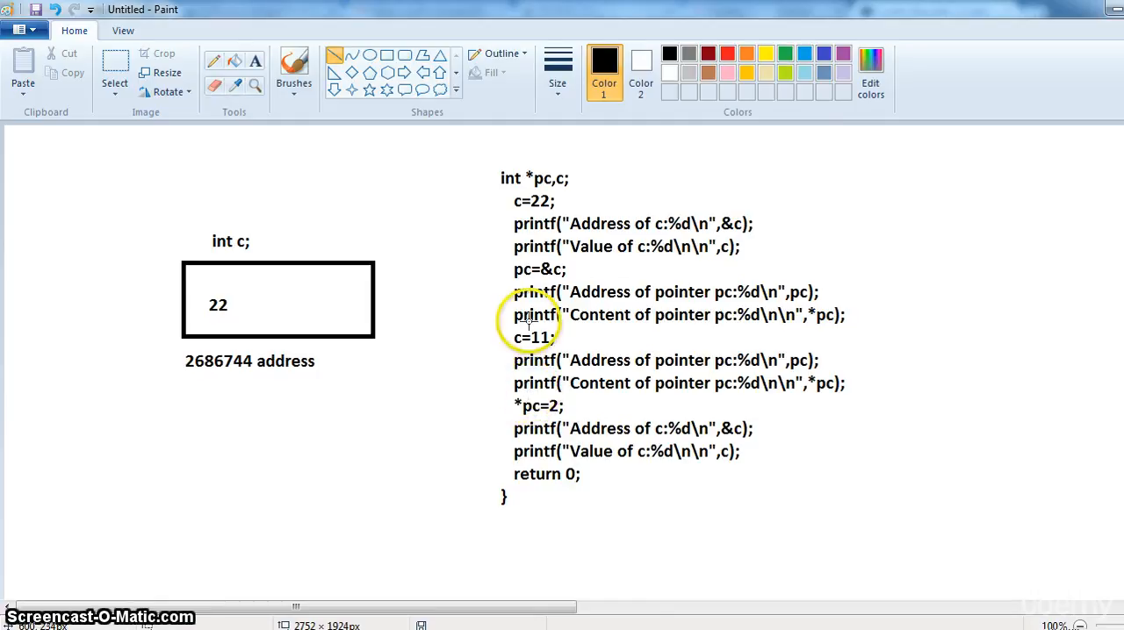
mouse_move(508, 201)
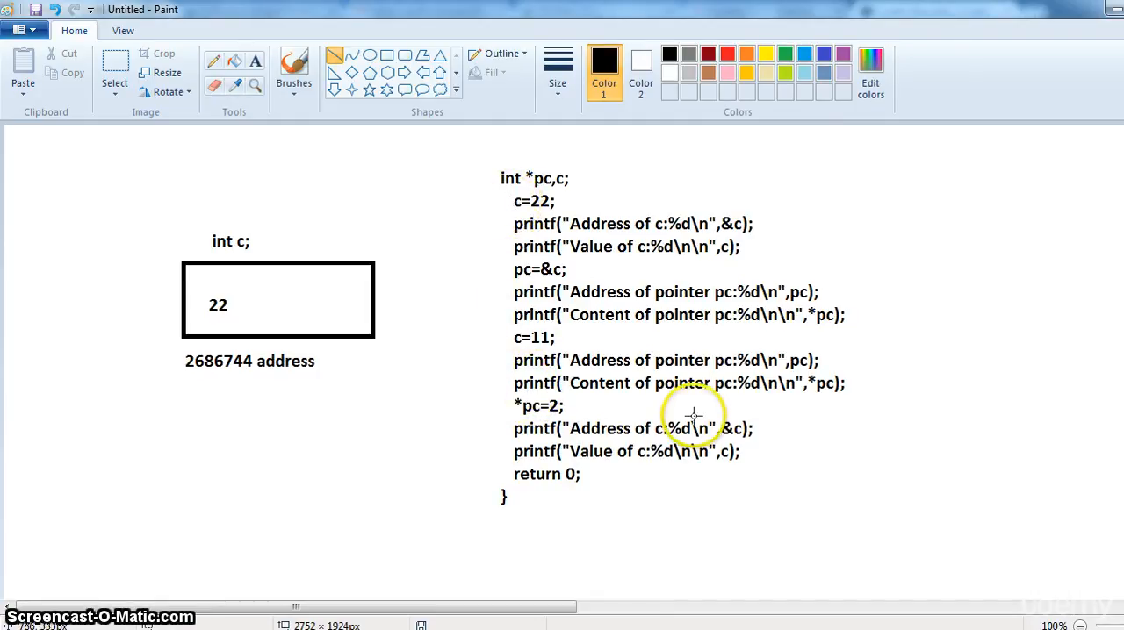
mouse_move(808, 383)
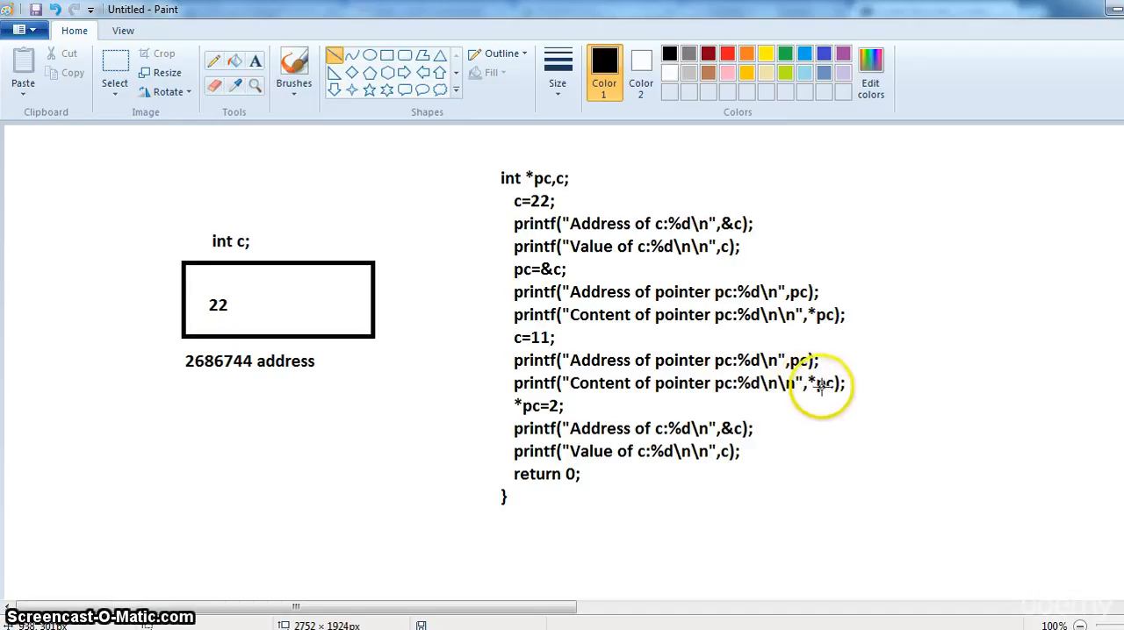
mouse_move(566, 270)
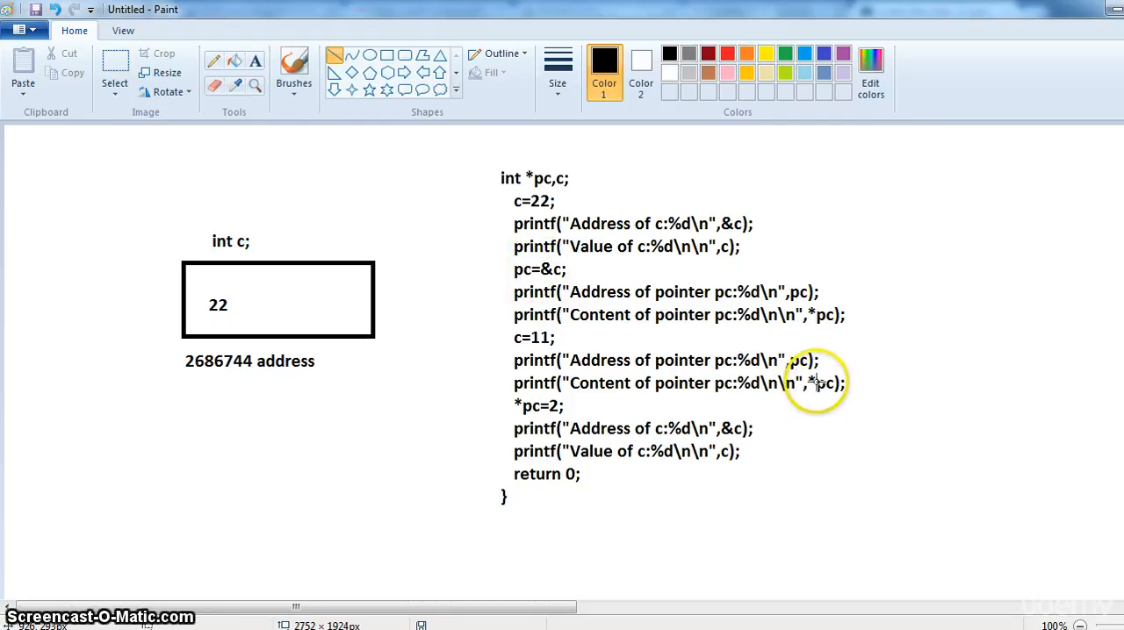
mouse_move(699, 312)
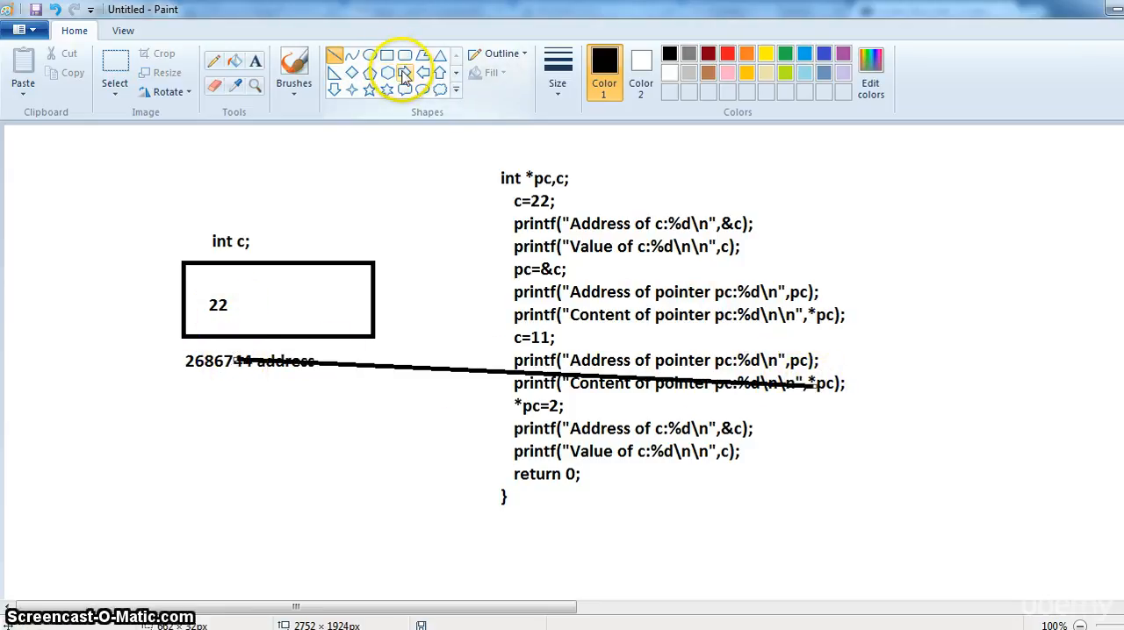
Draw a right-pointing arrow shape inside c's memory box beside the address line
left_click_drag(225, 302, 456, 298)
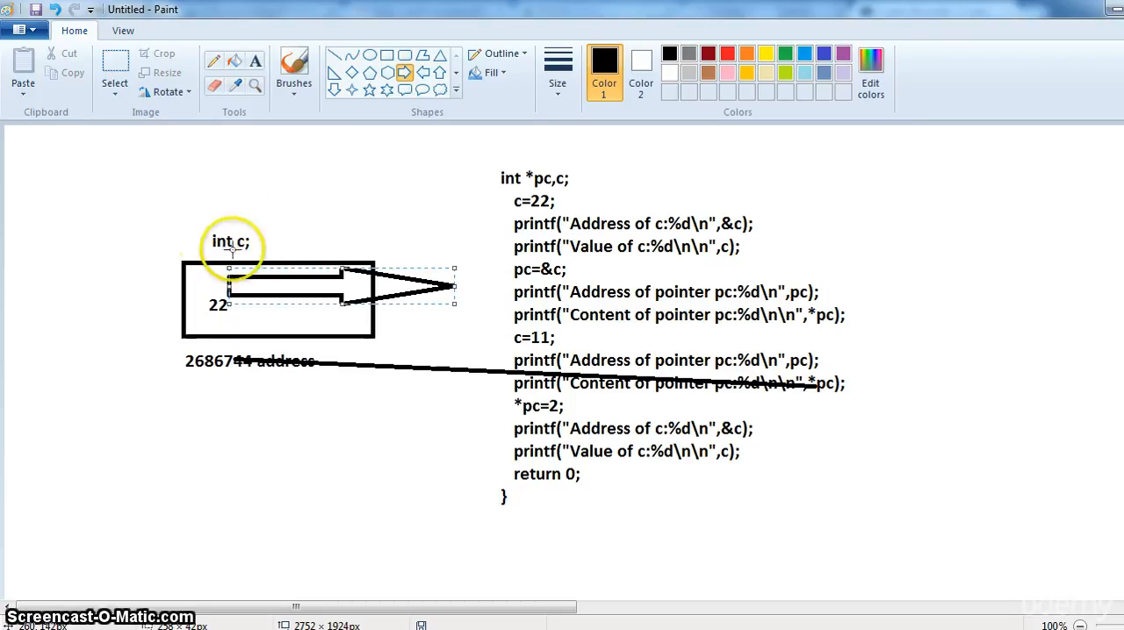
mouse_move(254, 246)
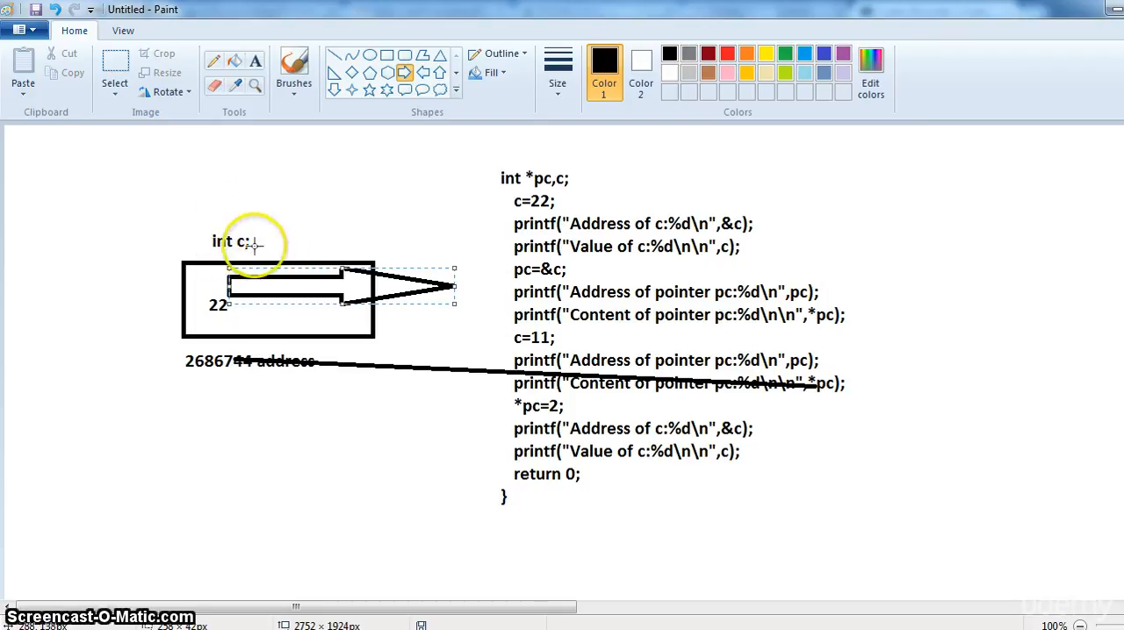
mouse_move(209, 381)
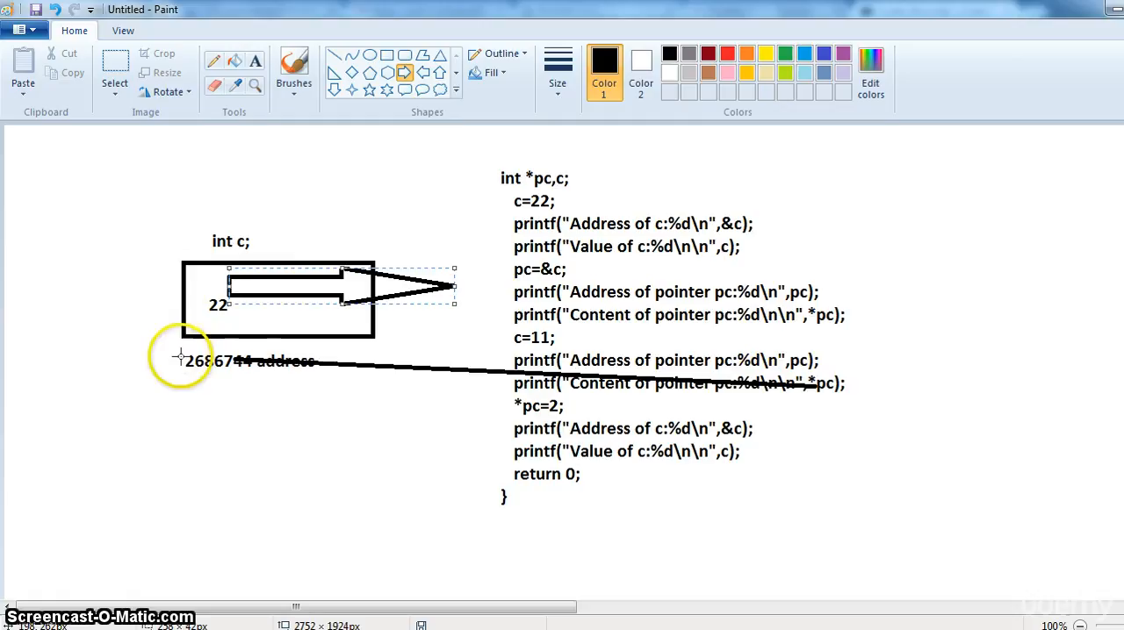
mouse_move(270, 369)
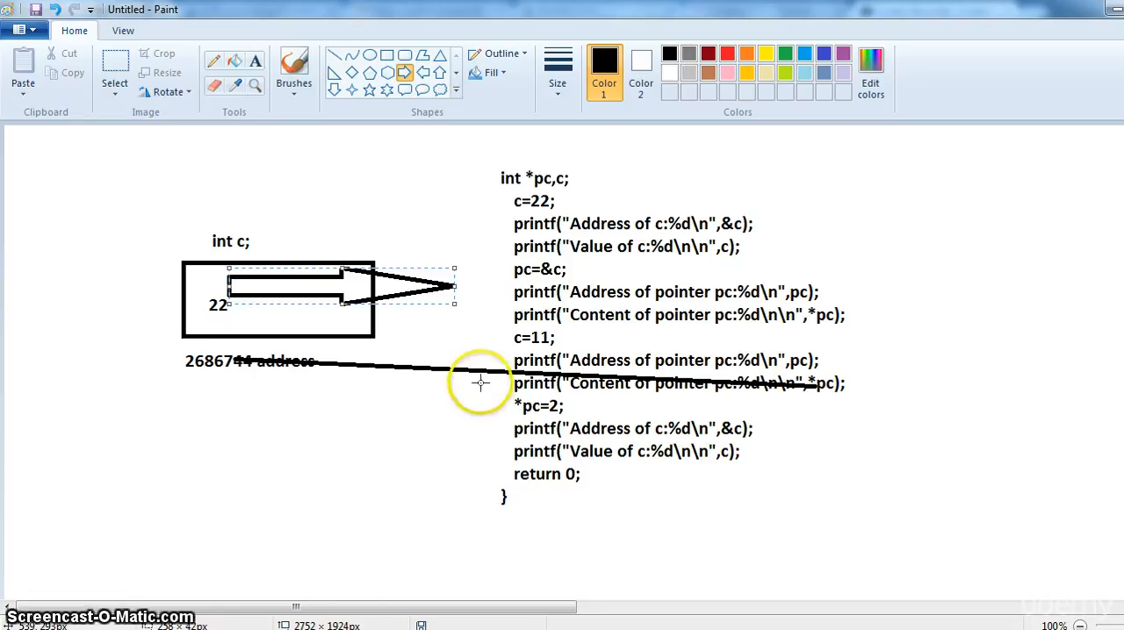
mouse_move(523, 405)
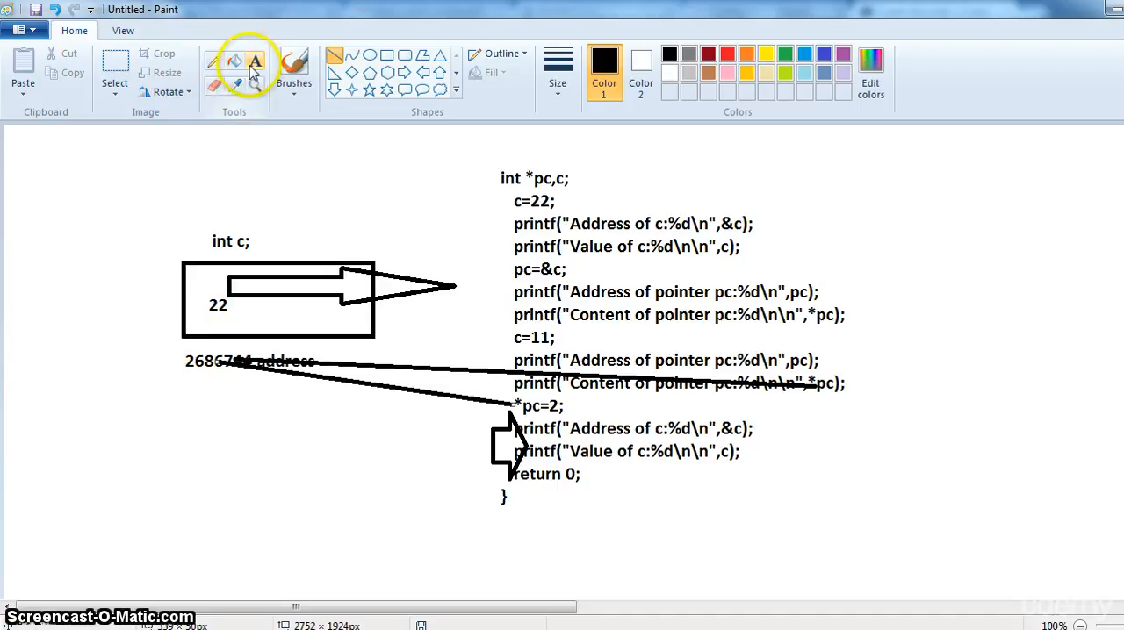
Start a text box in c's memory box to edit its value
left_click(253, 61)
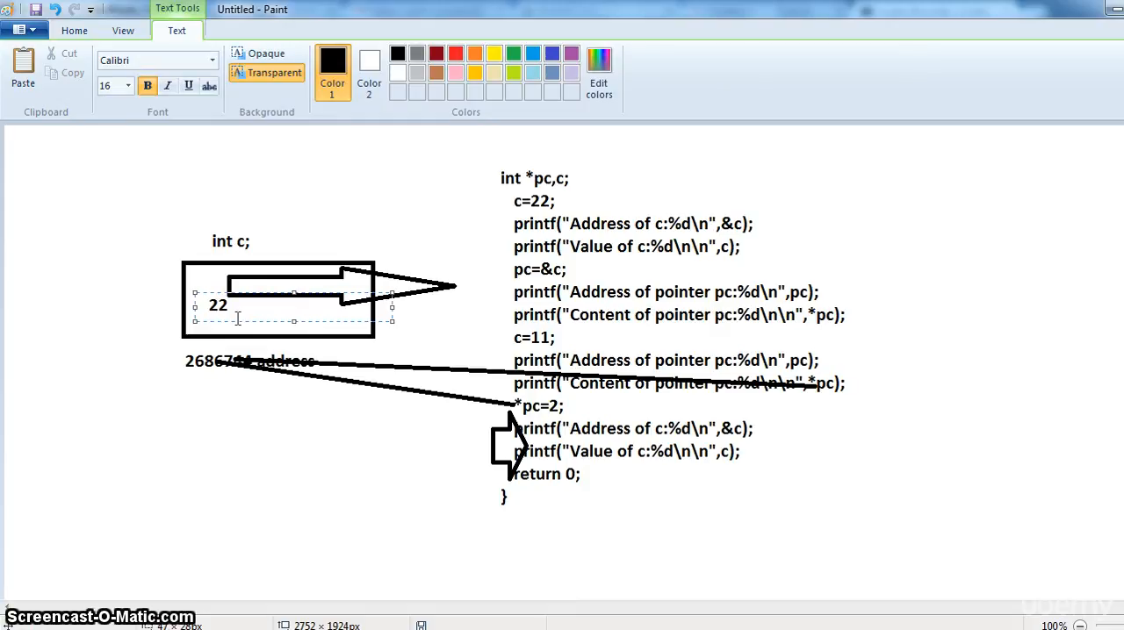
Replace the value 22 in c's memory box with 2
type("2")
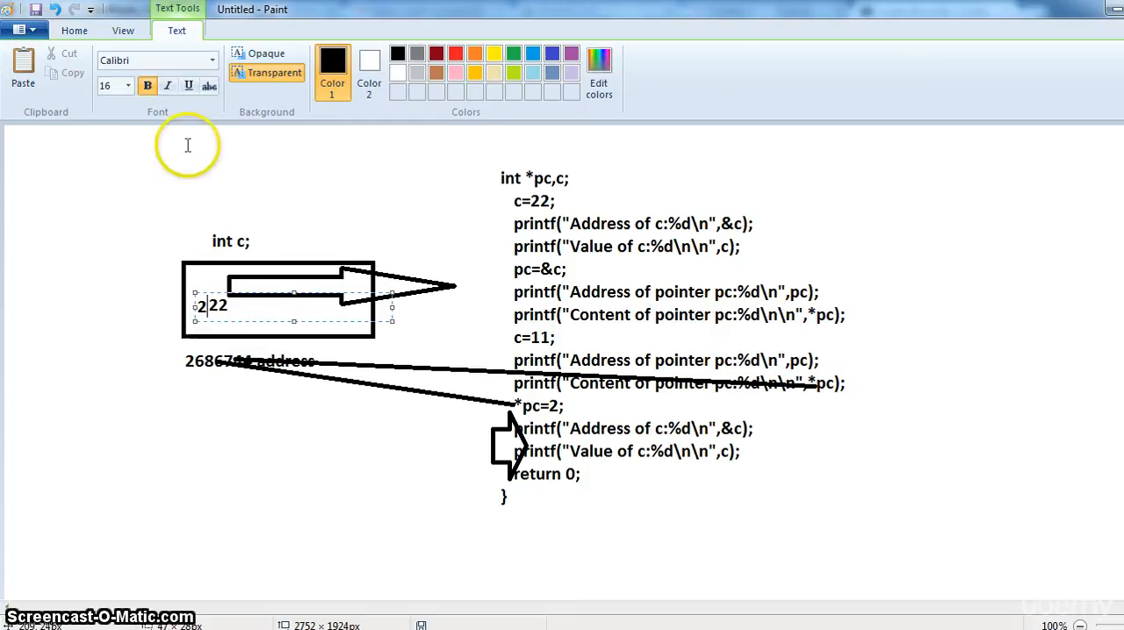
left_click(73, 30)
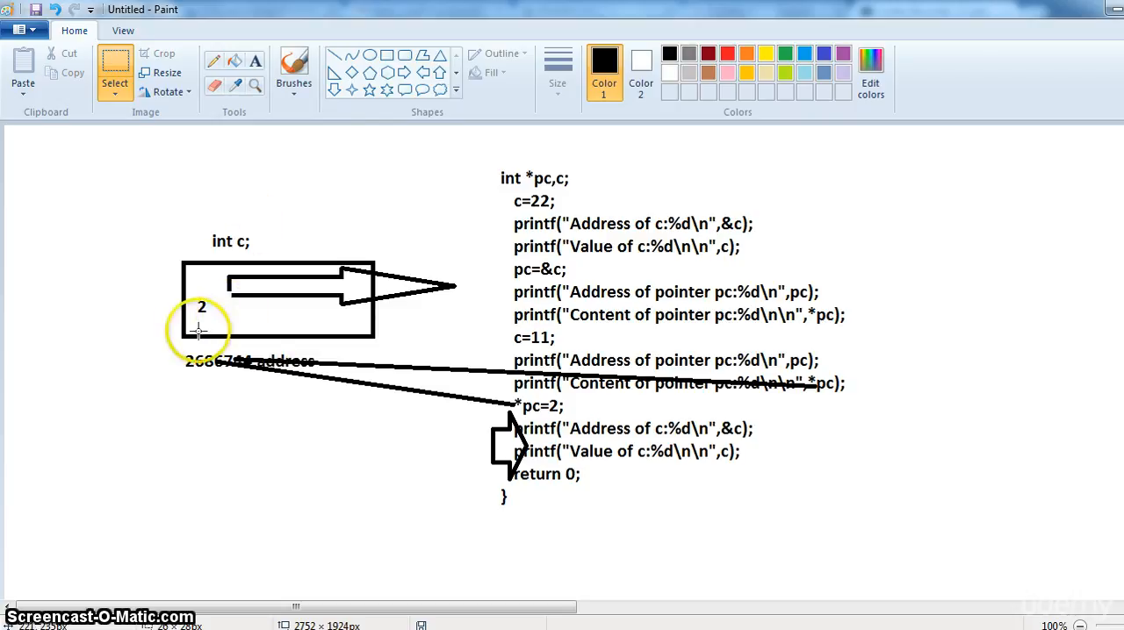
mouse_move(720, 457)
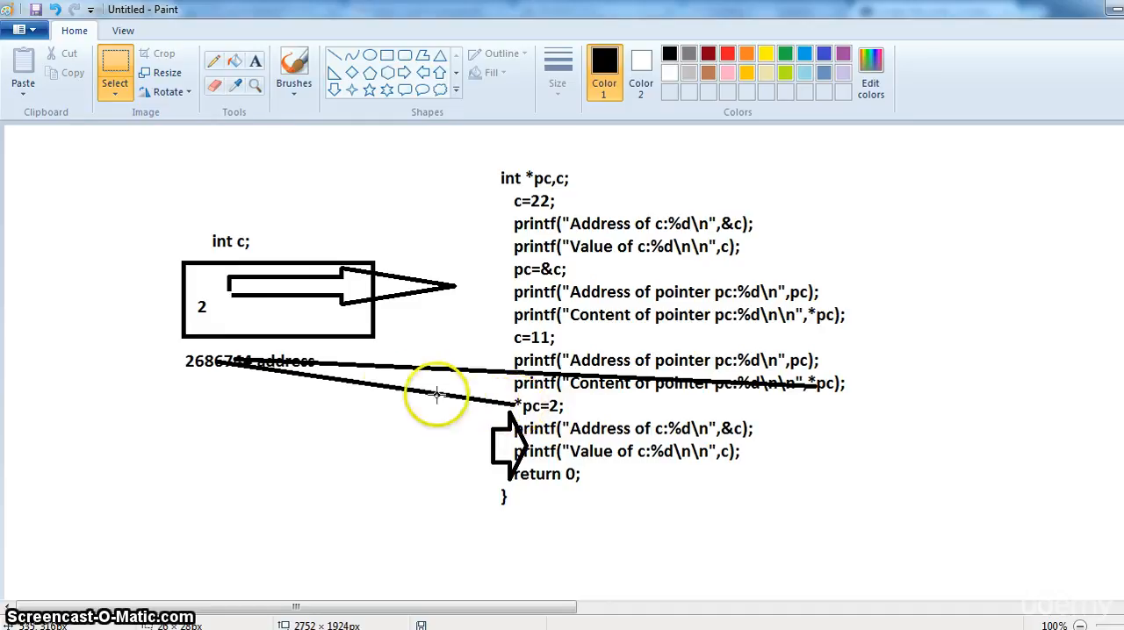
mouse_move(218, 358)
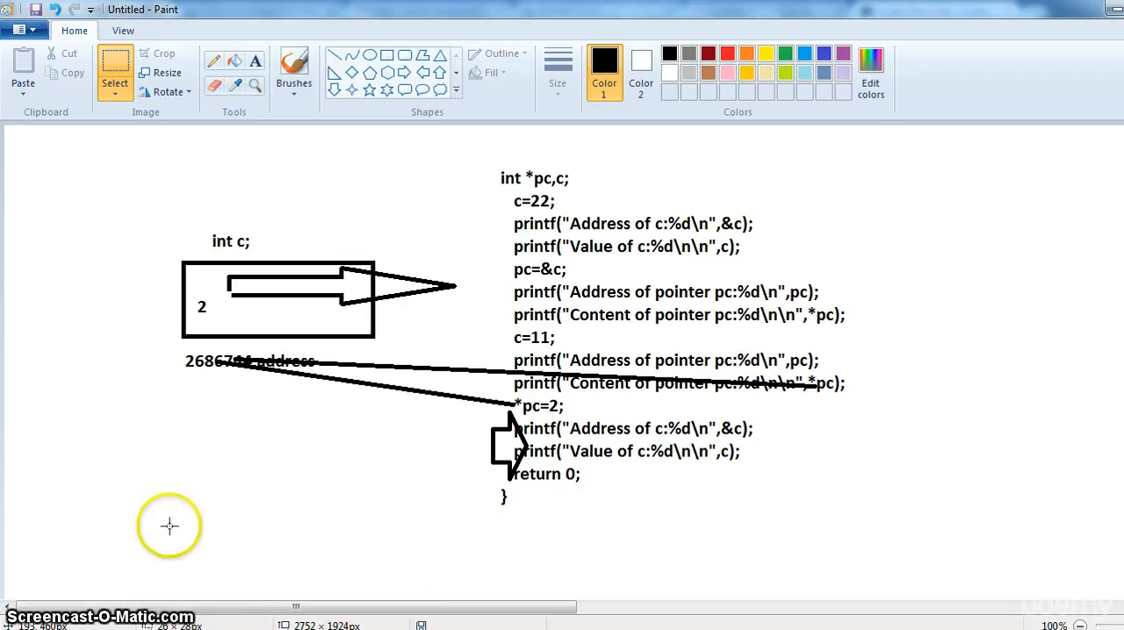
mouse_move(211, 295)
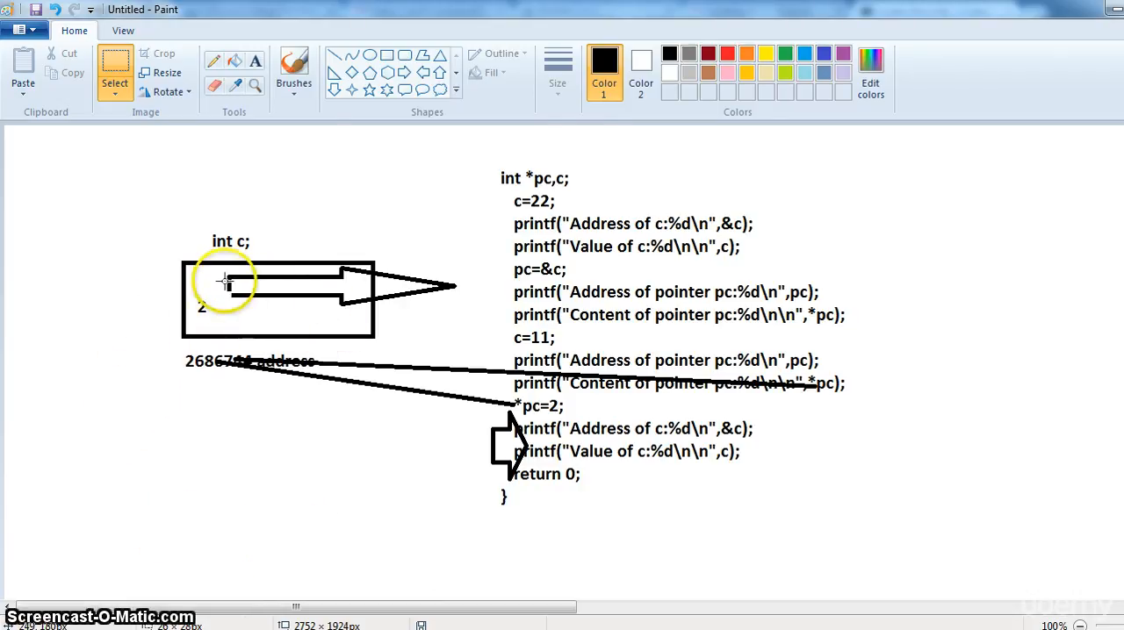
mouse_move(334, 237)
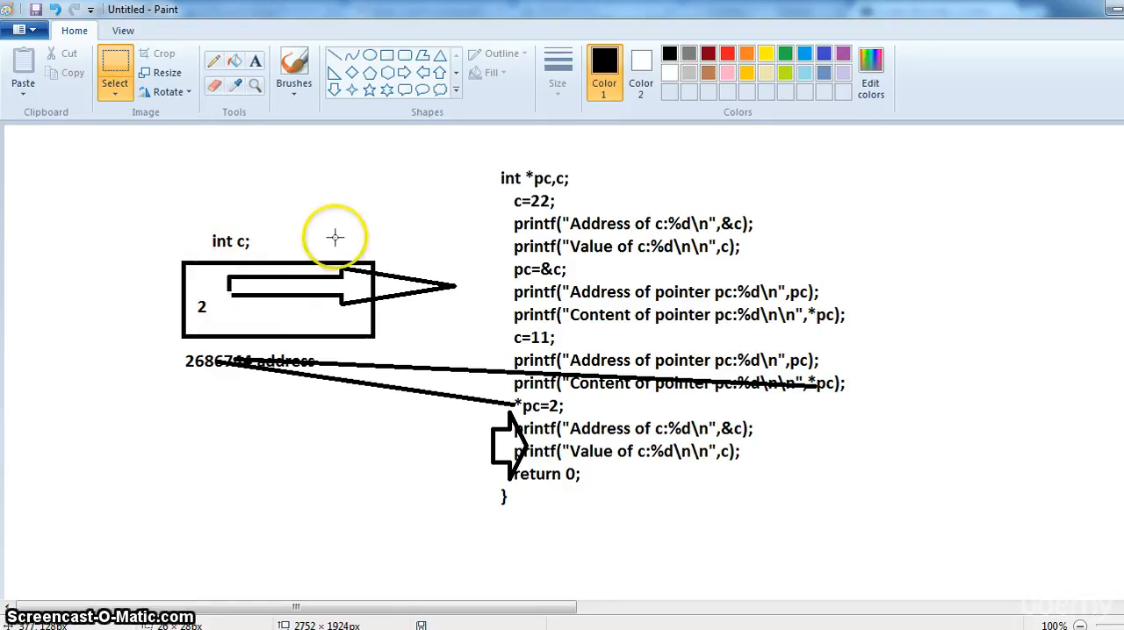
mouse_move(215, 343)
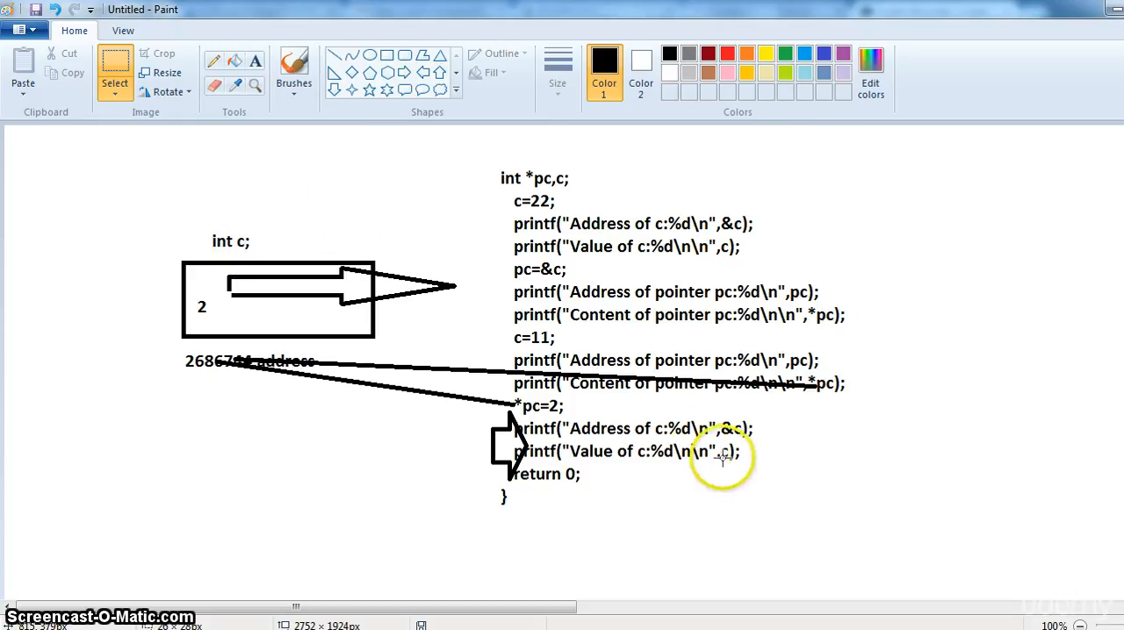
mouse_move(717, 460)
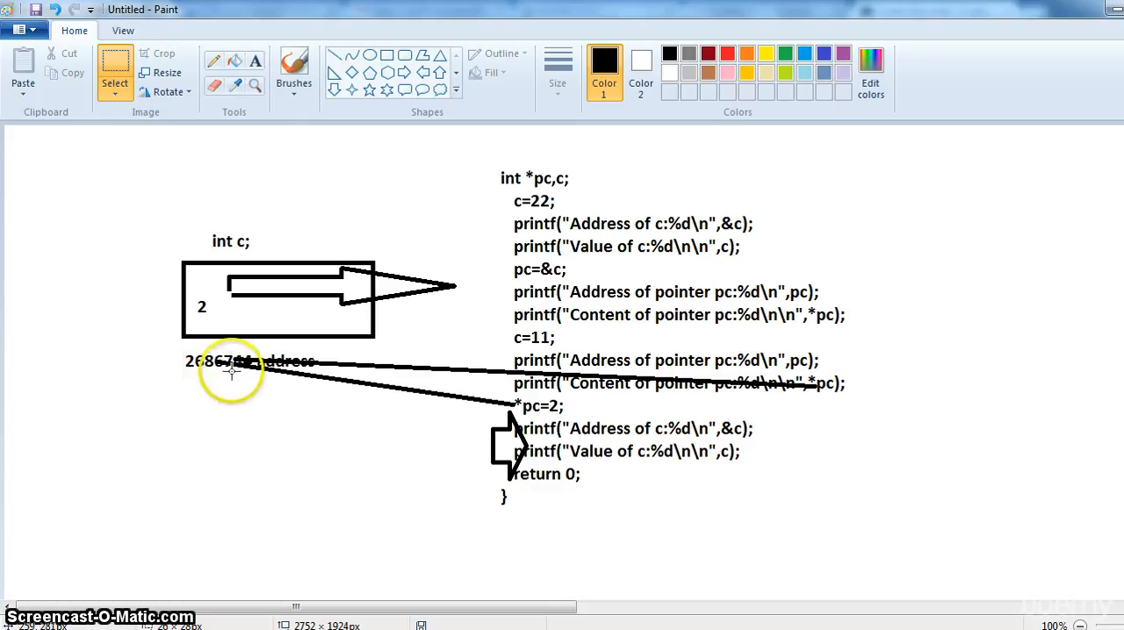
mouse_move(509, 404)
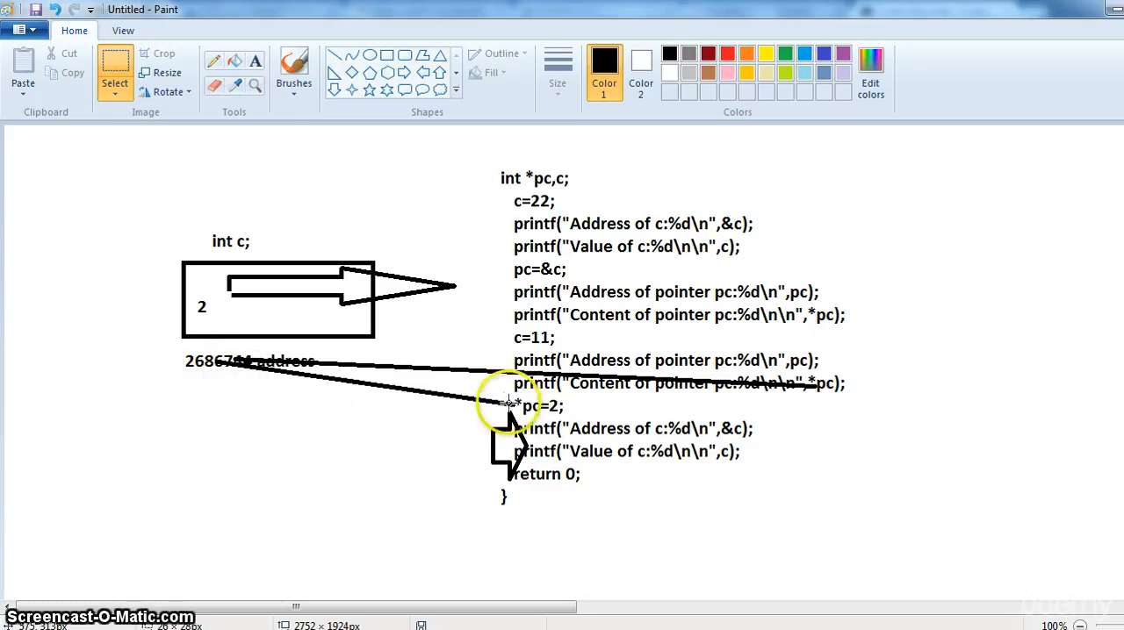